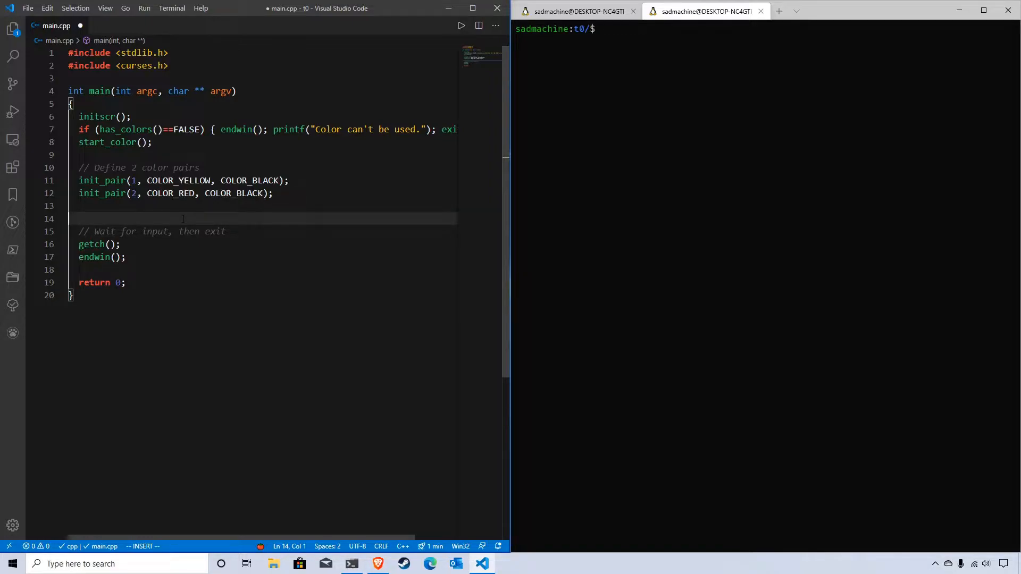
Step: Declare 'attr_t emphasis = A_REVERSE | COLOR_PAIR(2);' on a new line below the init_pair calls
key(Escape)
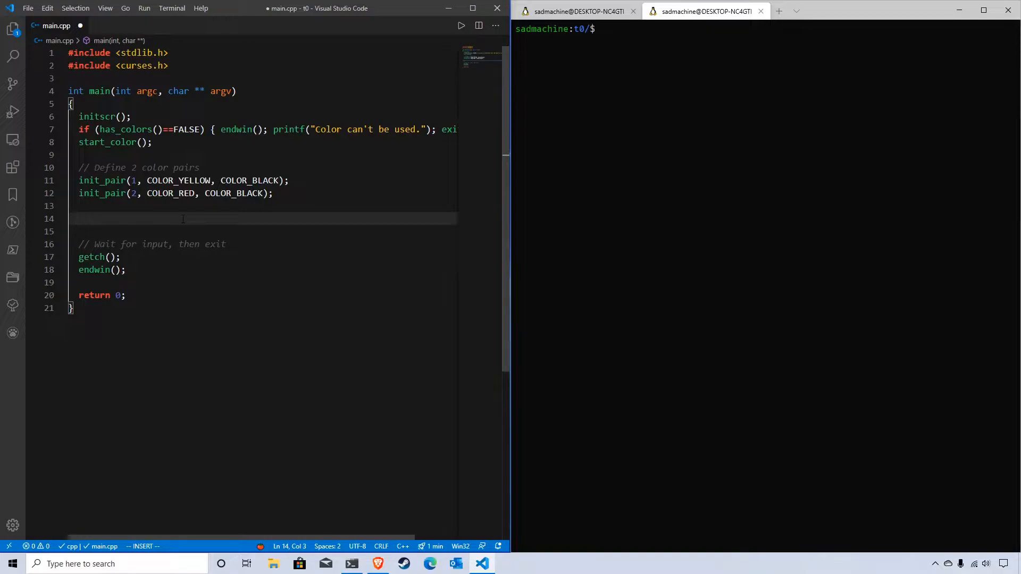
text(attr_t)
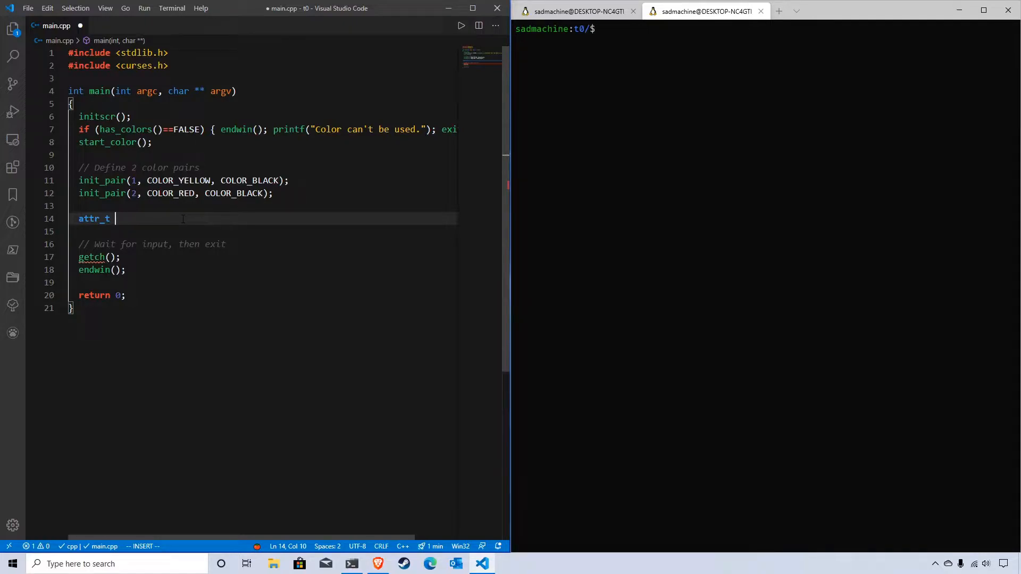
text(empah)
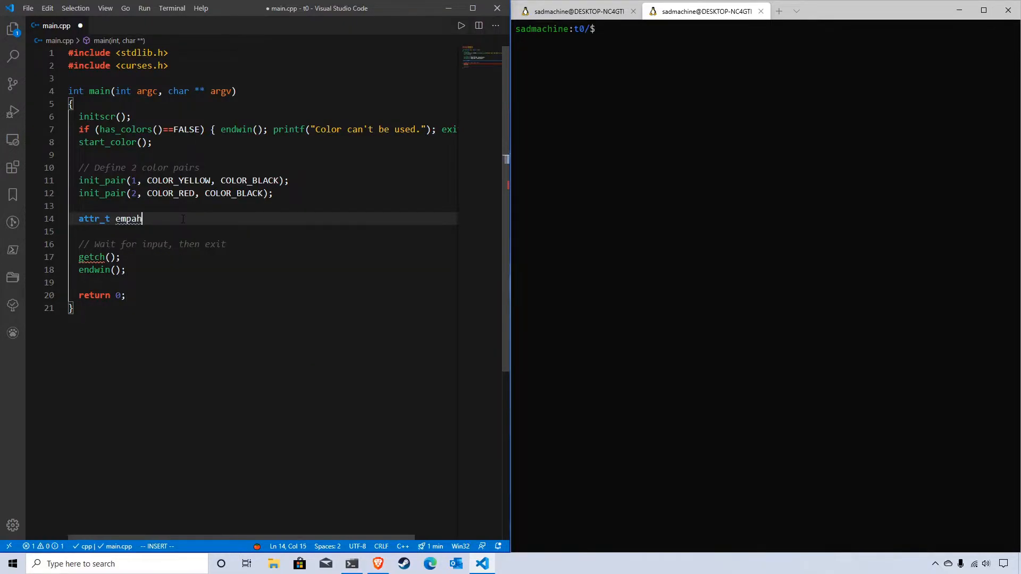
text(s)
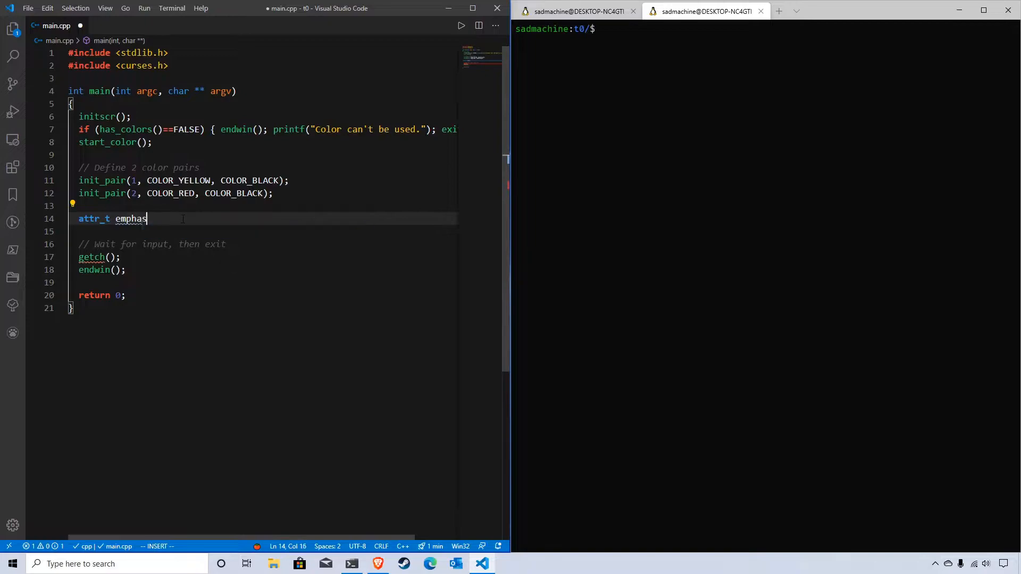
text(is)
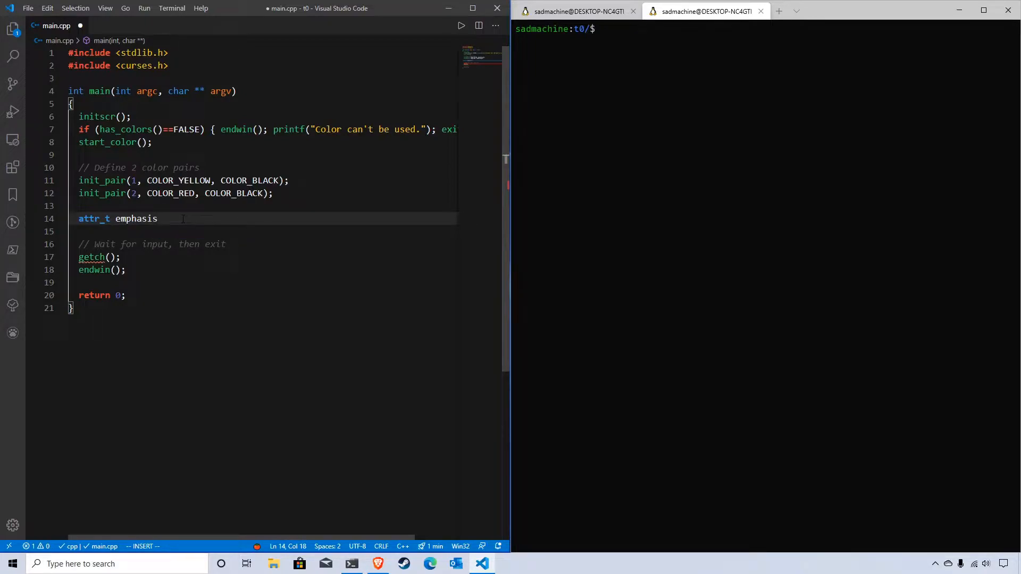
text(=)
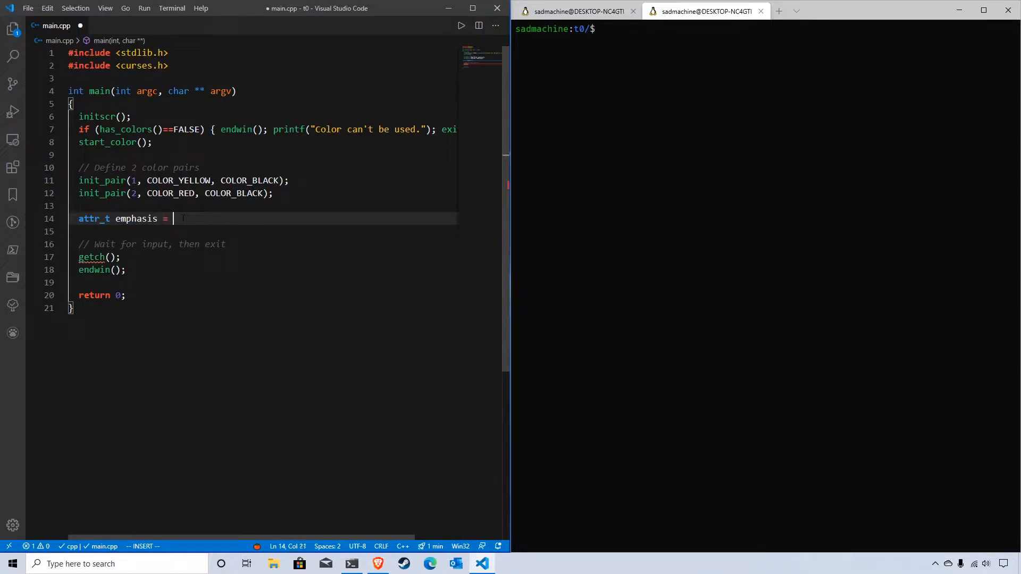
text(A_REVERSE |)
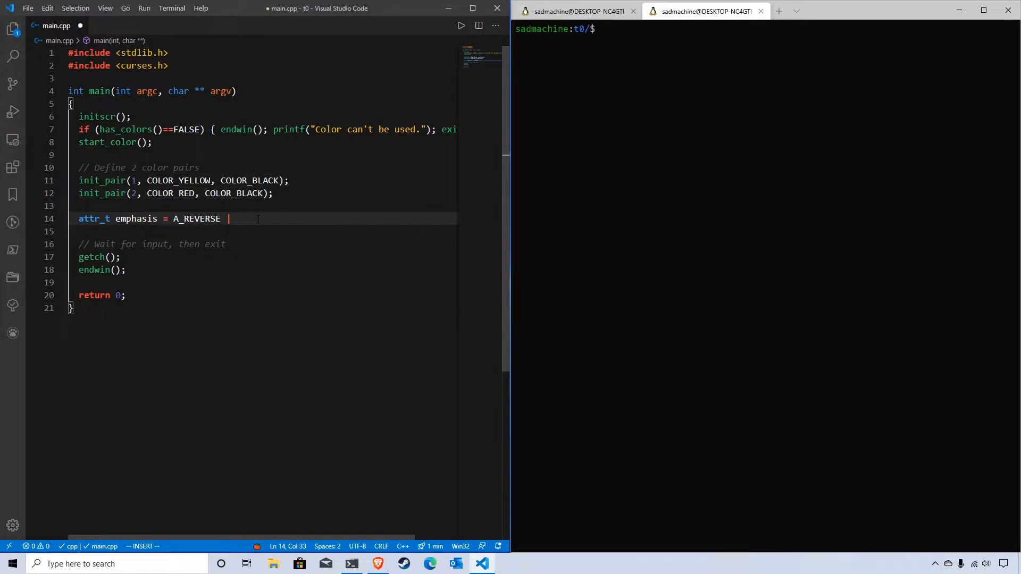
text(COLOR_PAIR()
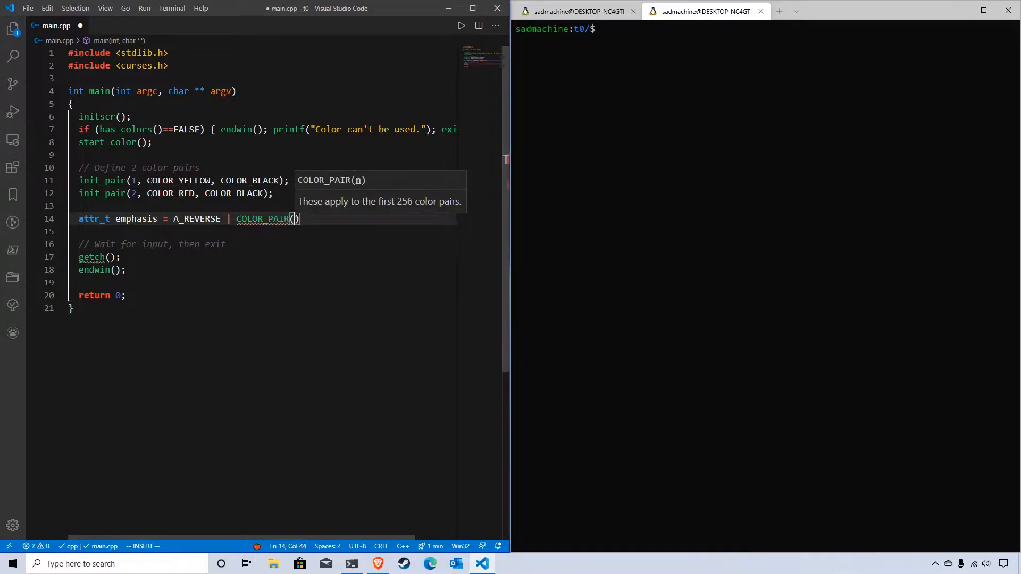
text(2);)
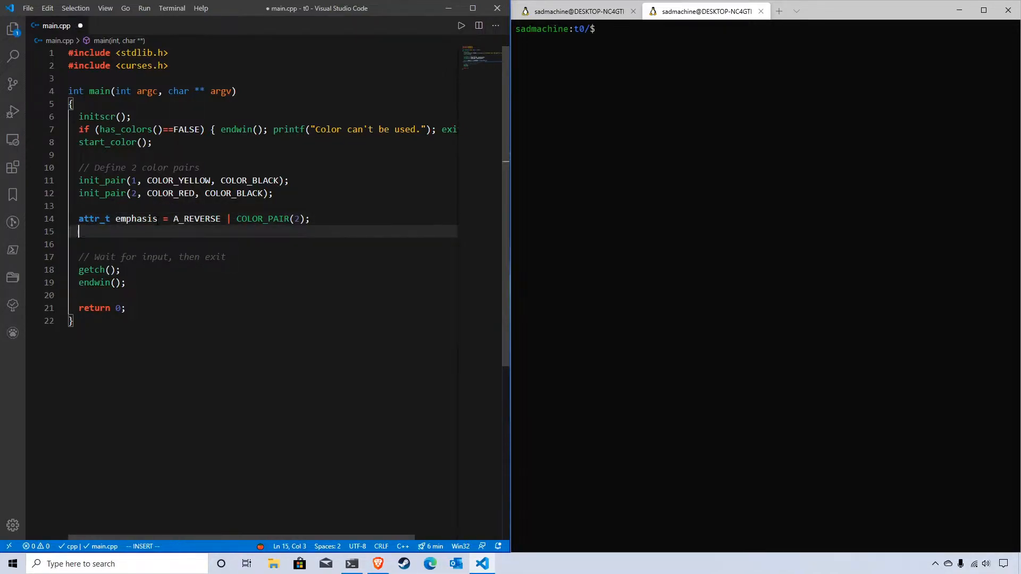
Step: Wrap a block in attron(emphasis); and attroff(emphasis); calls
text(att)
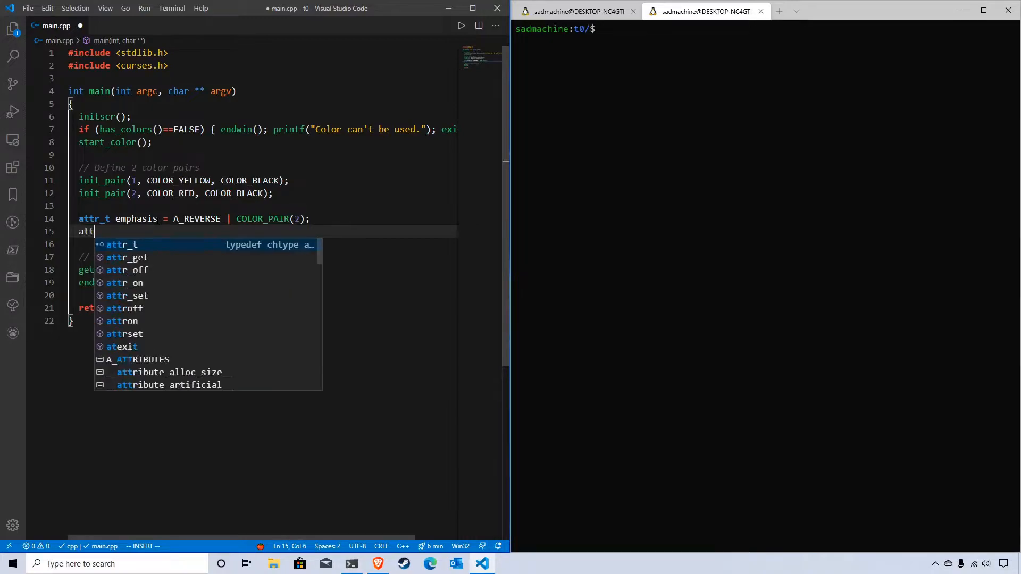
text(ron();)
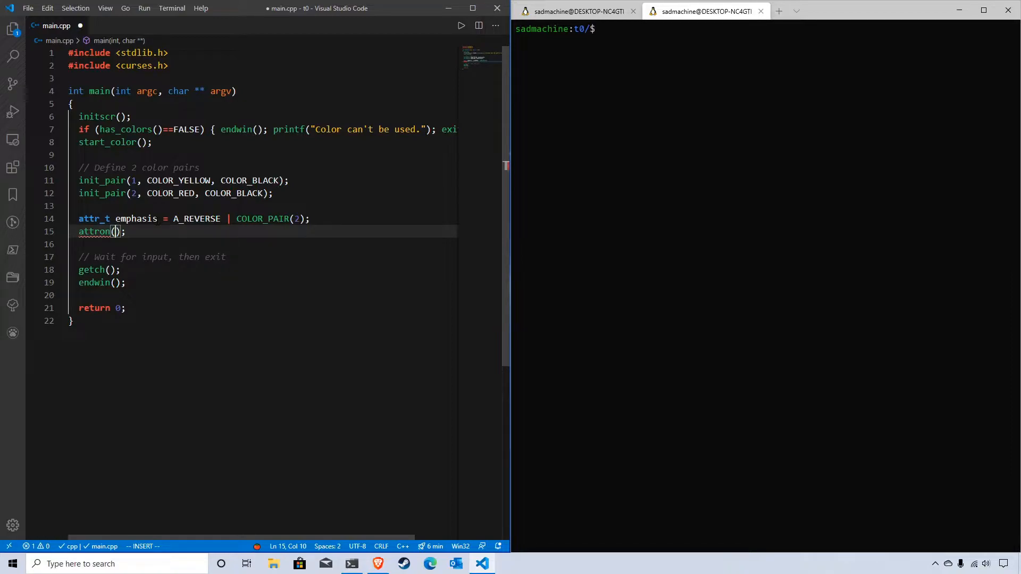
text(emphas)
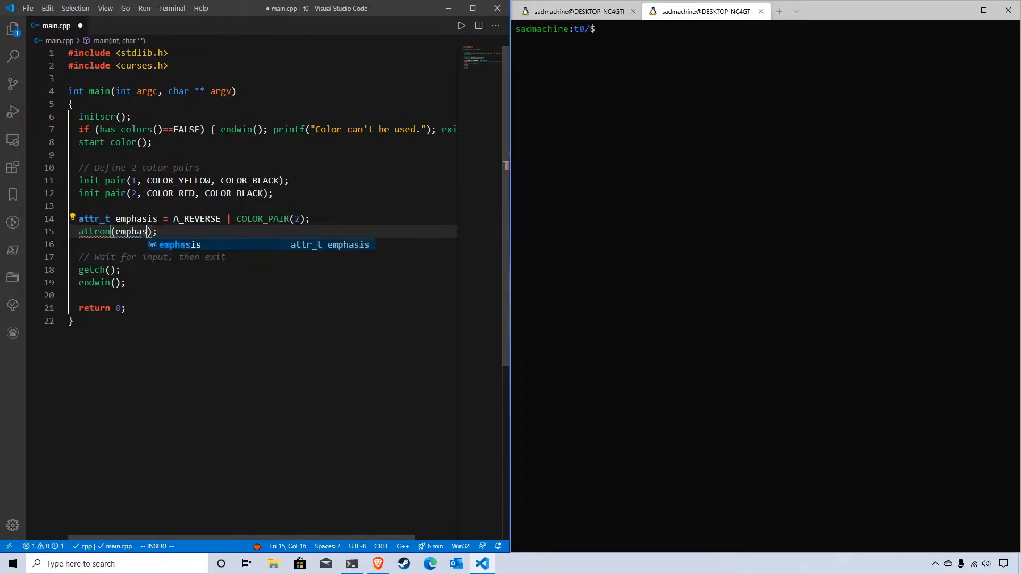
text(attr)
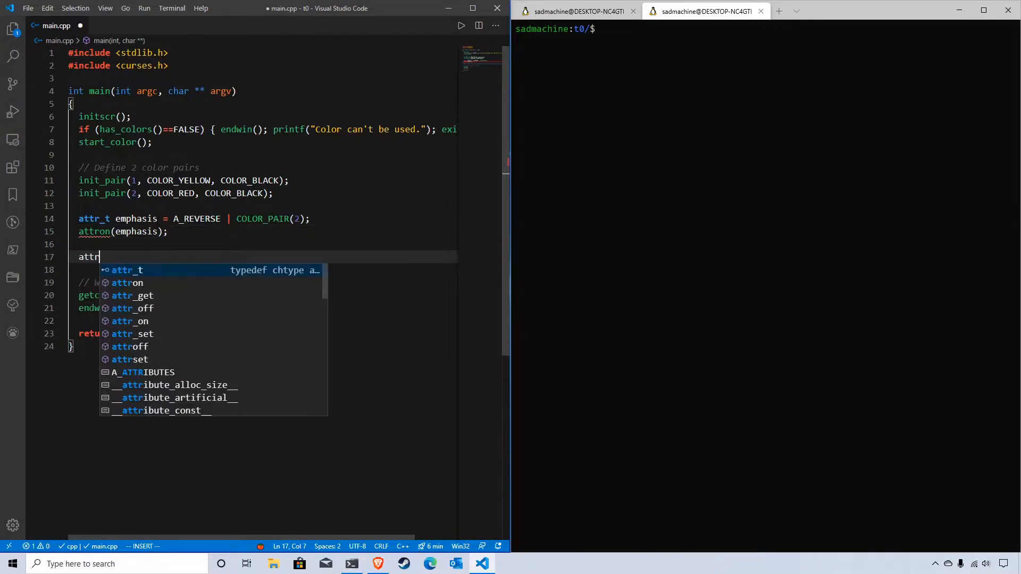
text(off(emphasis);)
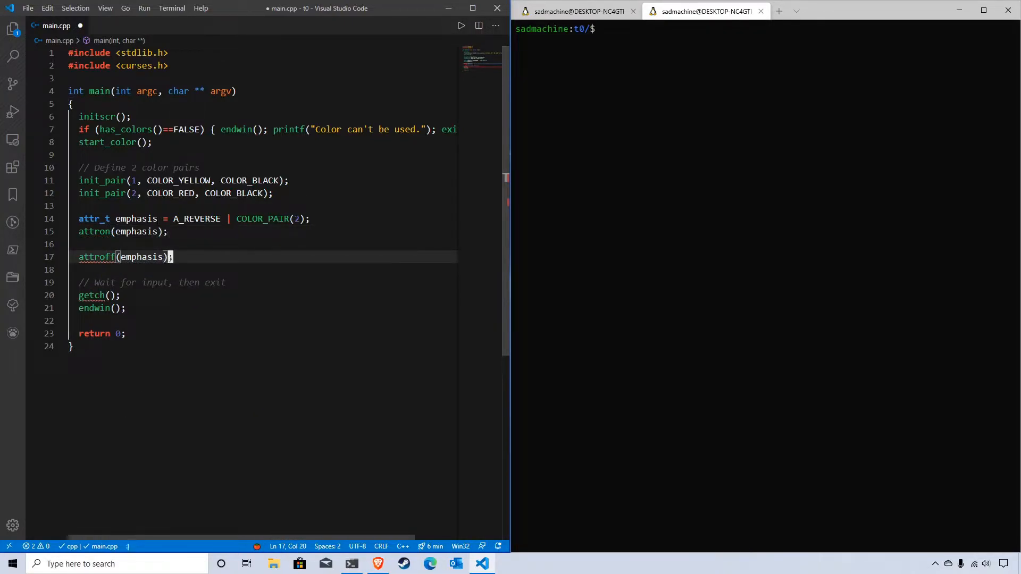
Step: Add mvaddch calls printing 'a', 'b', 'c' at row 5 columns 5-7, save and run make
text(mvaddch(2)
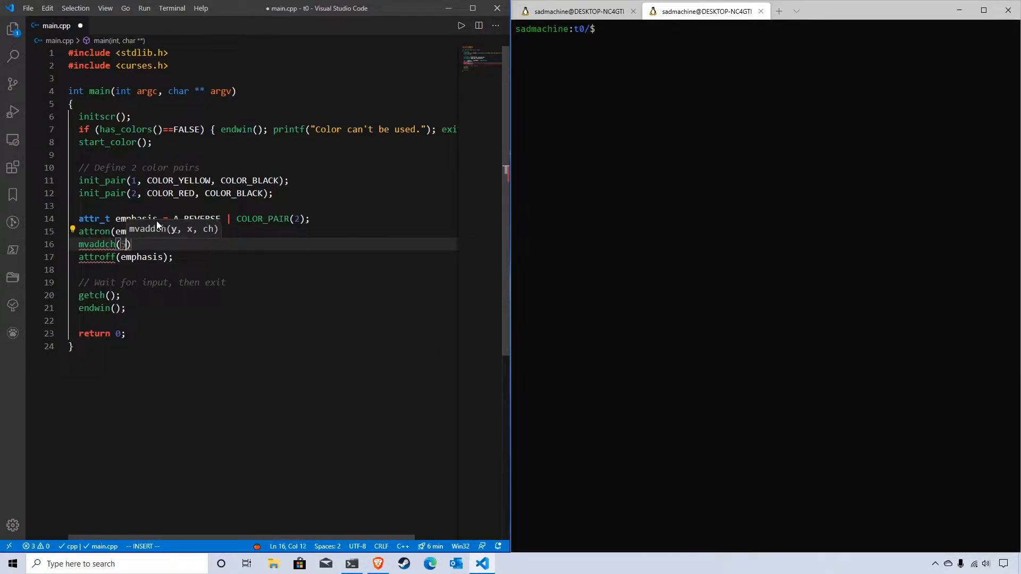
text(5, 'a)
text(mvaddch(5, 7, 'c');)
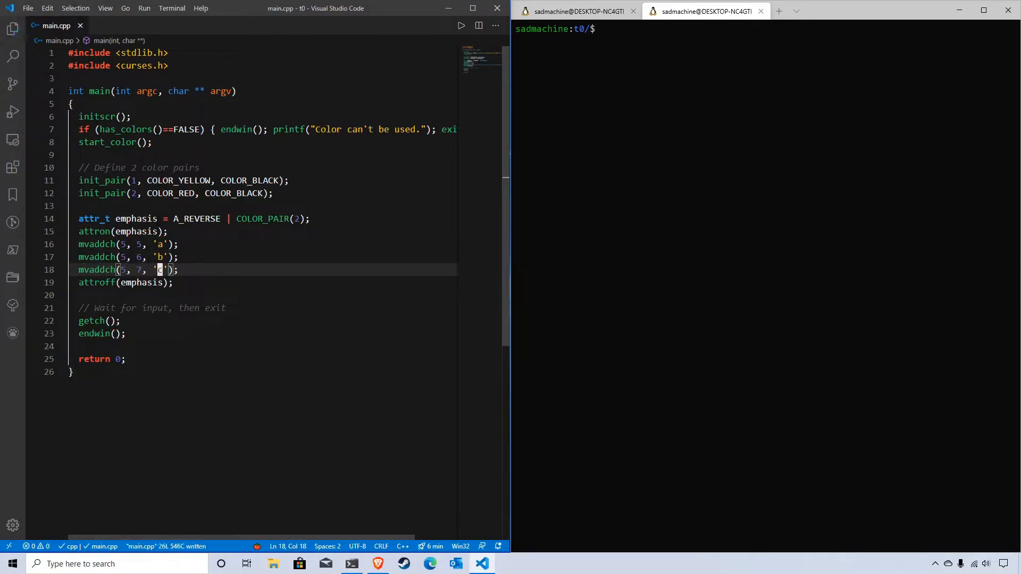
text(make)
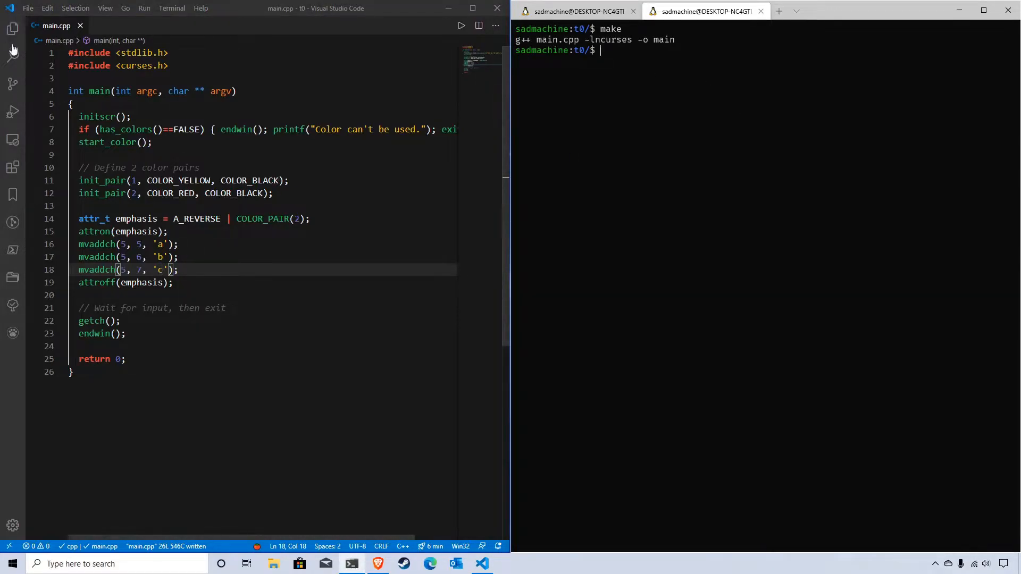
Step: Show the Explorer sidebar and view the makefile's build rule alongside main.cpp
click(13, 29)
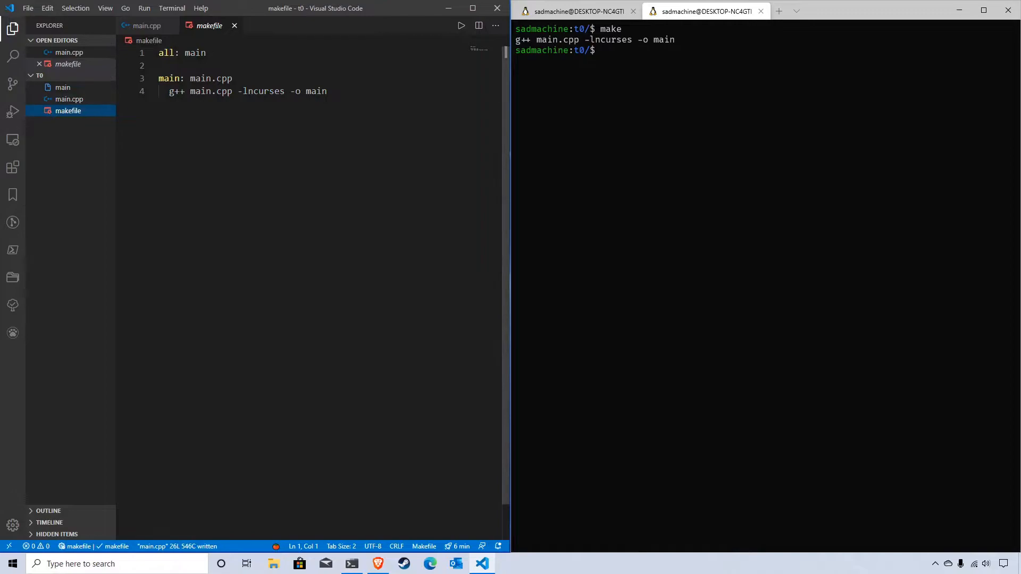
click(146, 25)
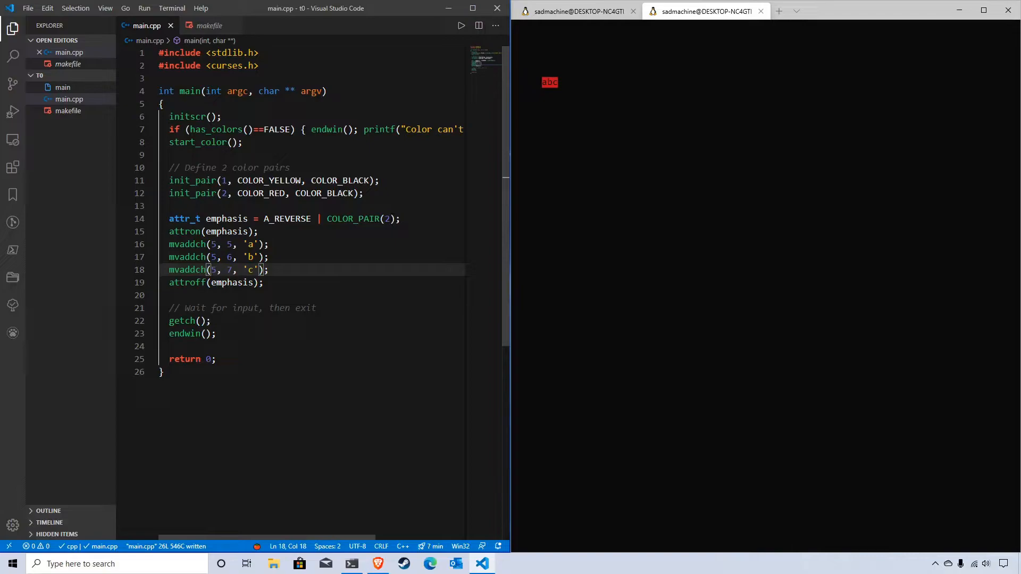
mouse_move(550, 86)
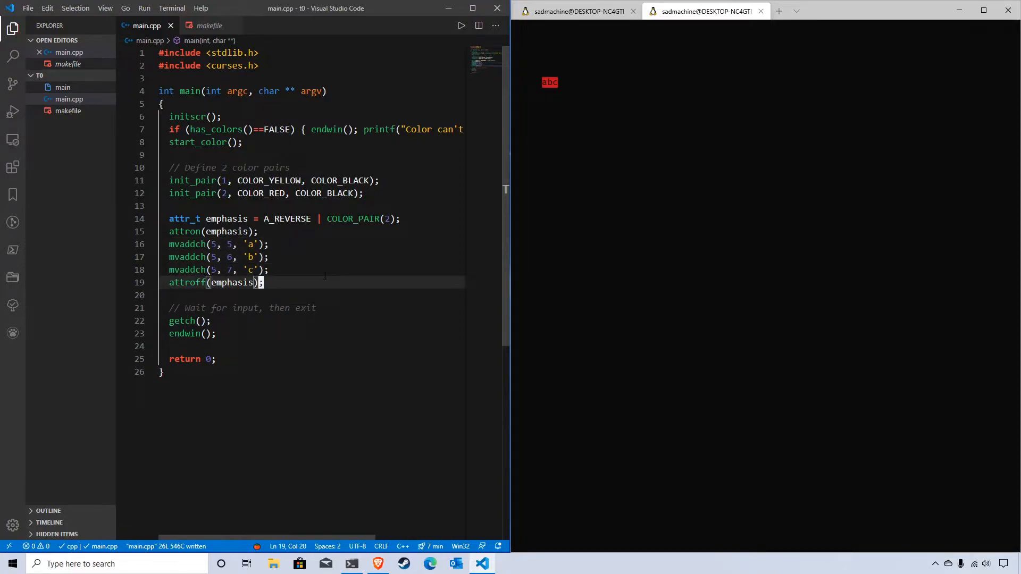
Step: Add attron(A_REVERSE | COLOR_PAIR(2)); applying the attributes directly instead of via emphasis
text(attron)
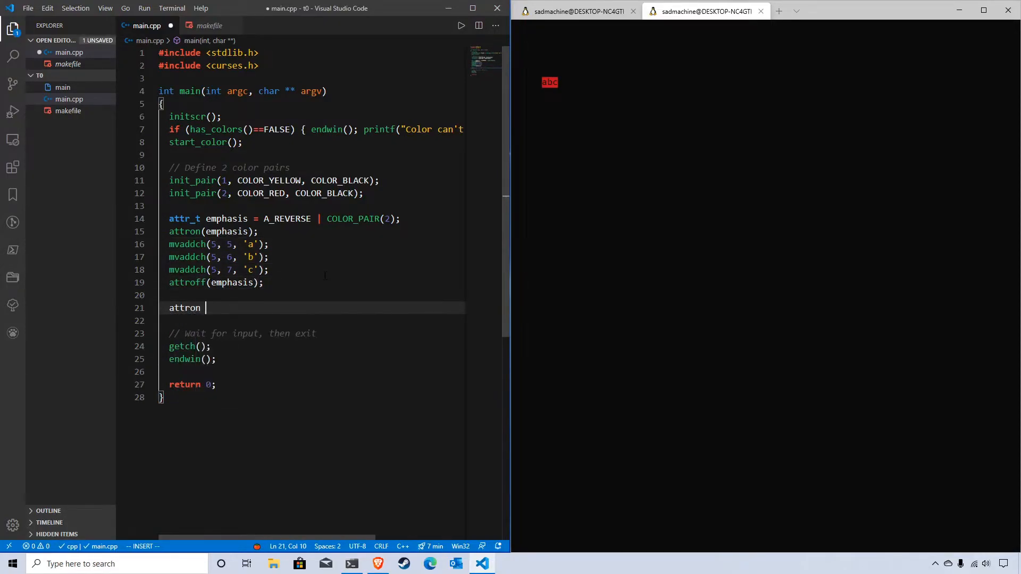
text((A_REVERSE | C)
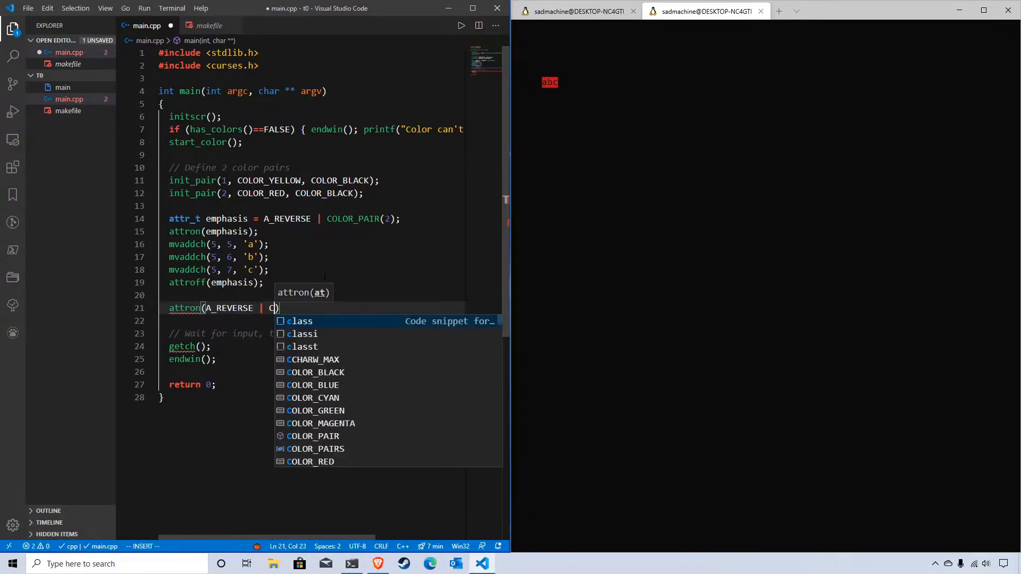
text(OLOR_PAIR(2)
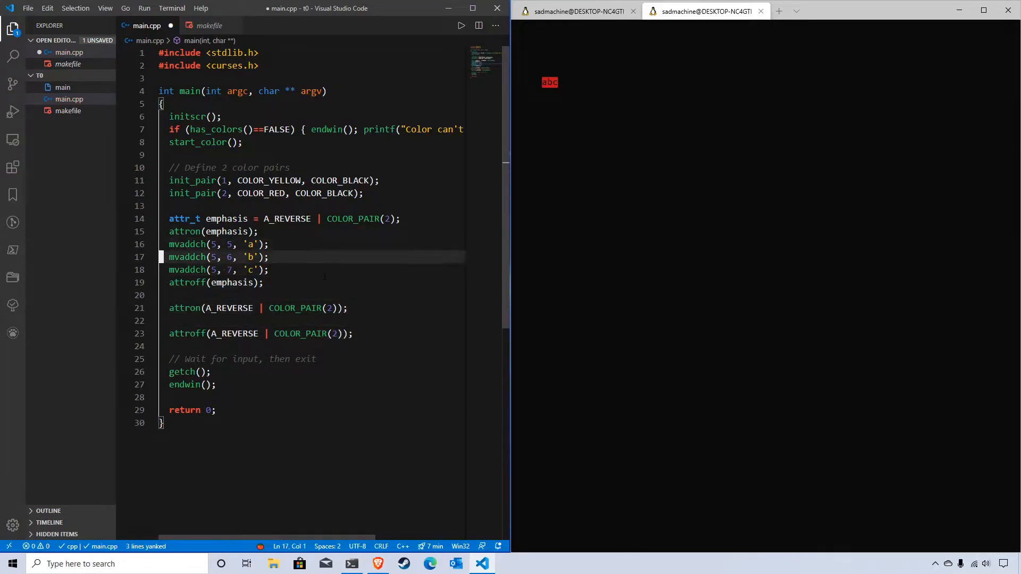
Step: Paste the three mvaddch lines for row 7 inside the new attron/attroff block and save
key(p)
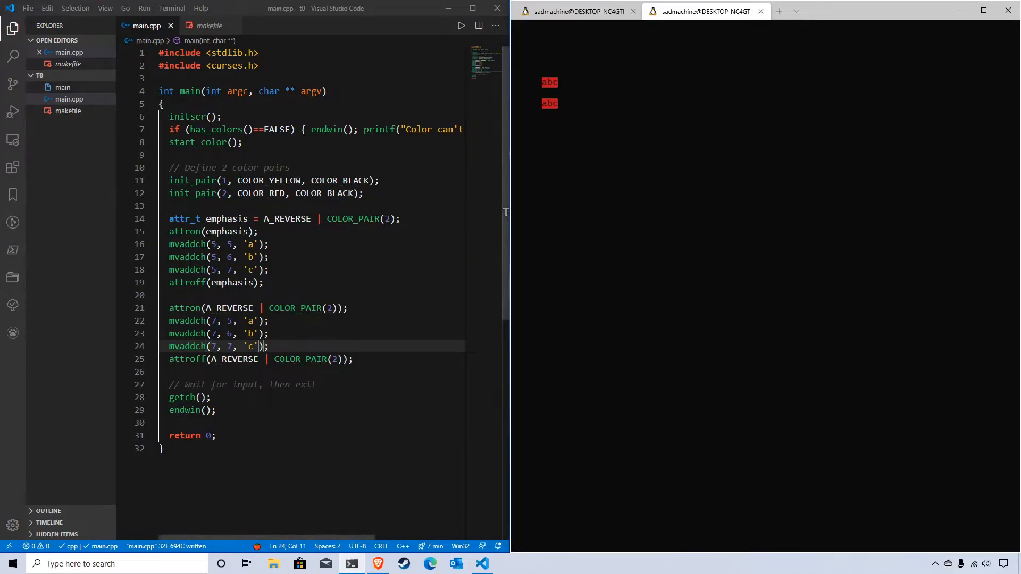
double_click(225, 218)
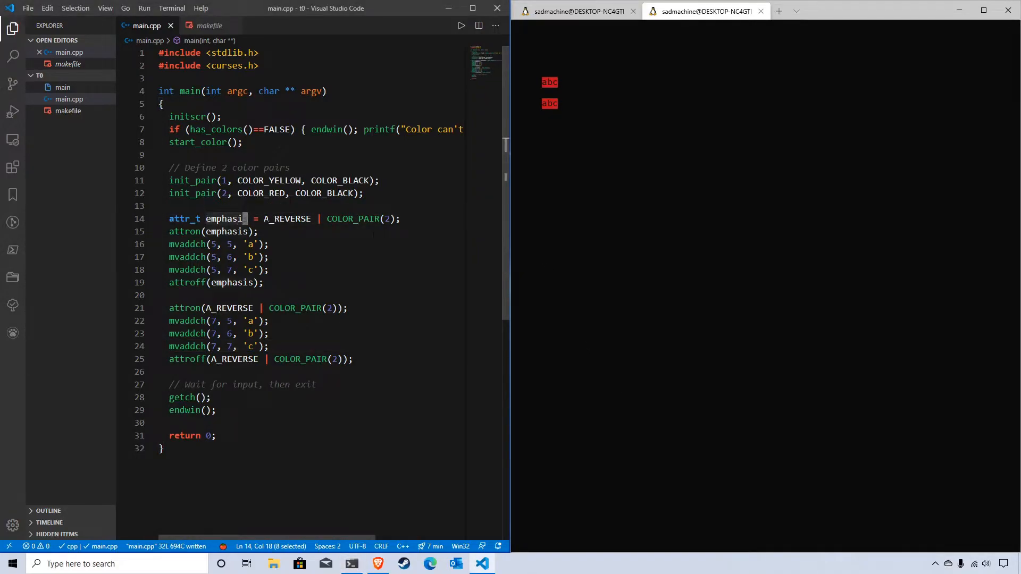
click(266, 256)
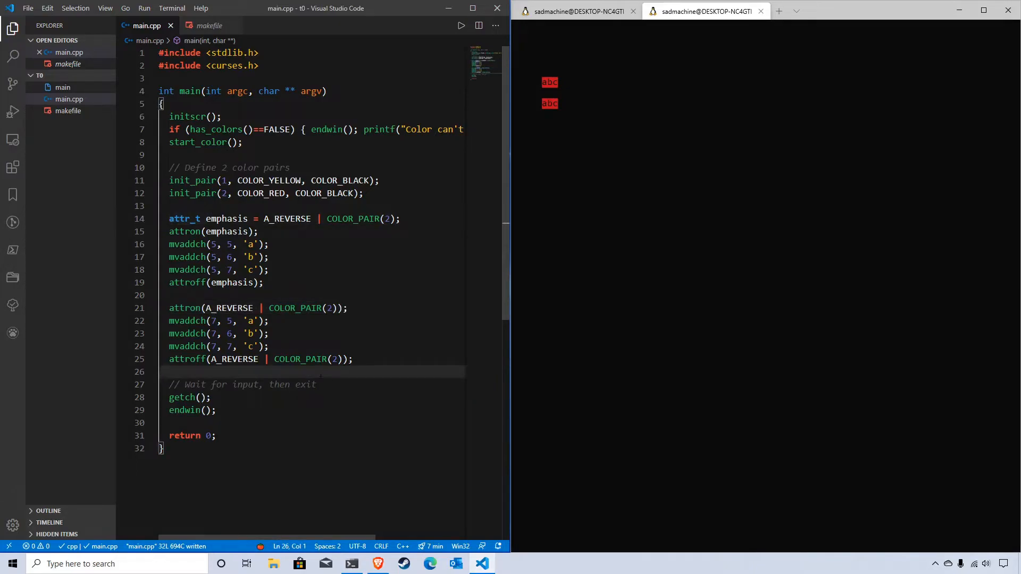
Step: Declare char c = 'a' | A_REVERSE | COLOR_PAIR(2); on a new line
key(enter)
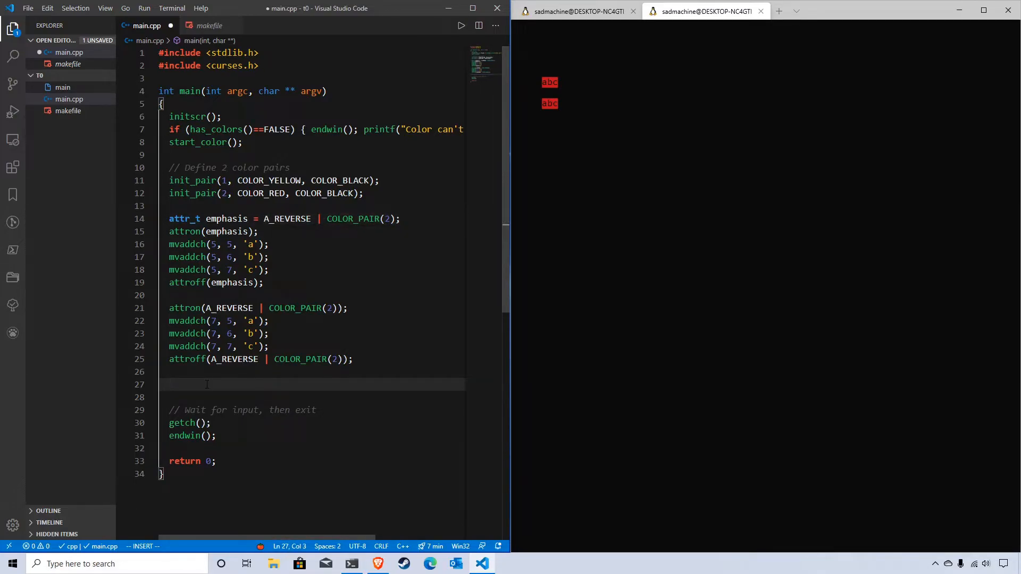
text(char c = ')
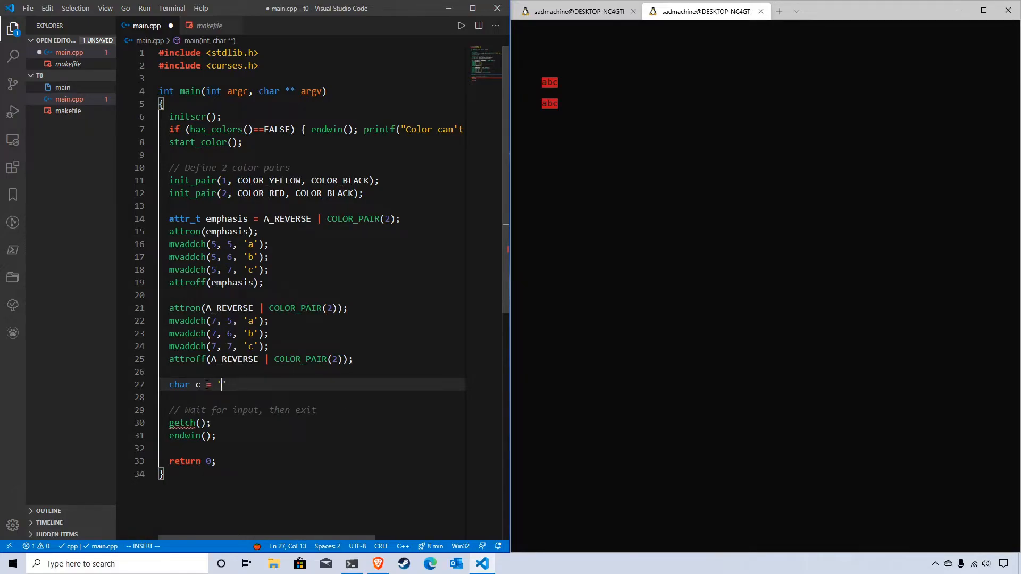
text(a')
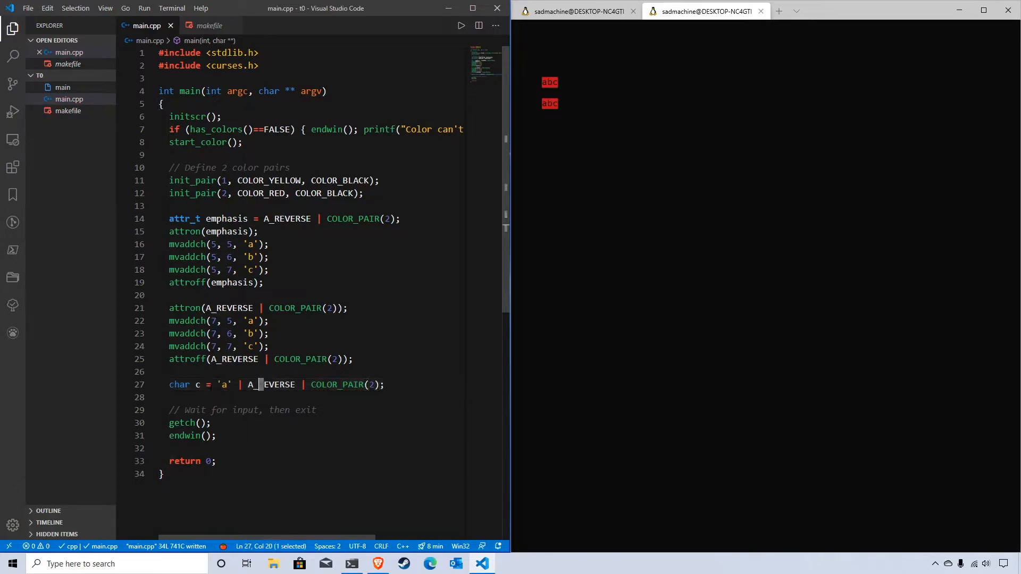
click(175, 384)
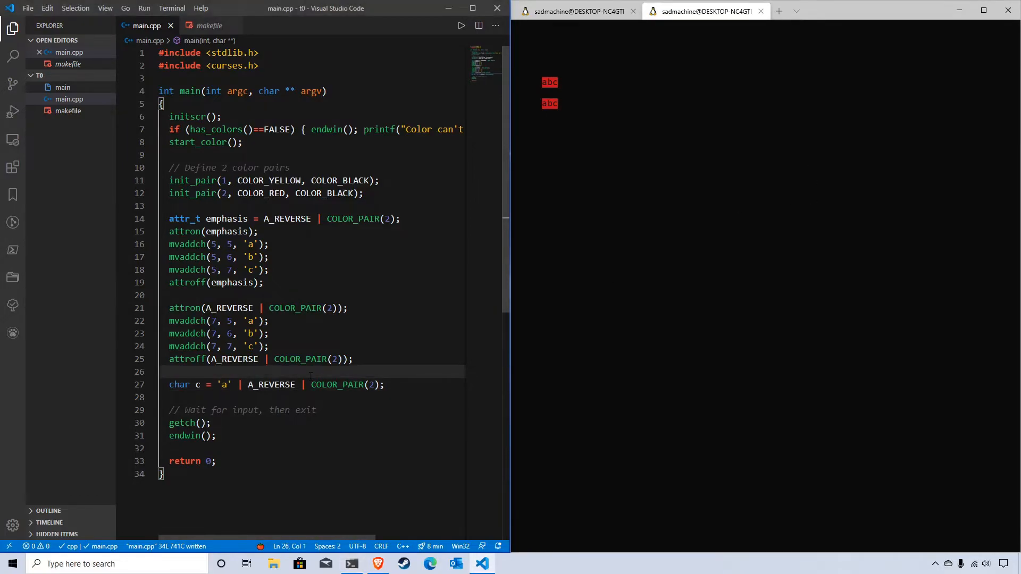
Step: Print c with mvaddch(9, 5, c); then save and rebuild, getting an overflow warning
text(mvaddch()
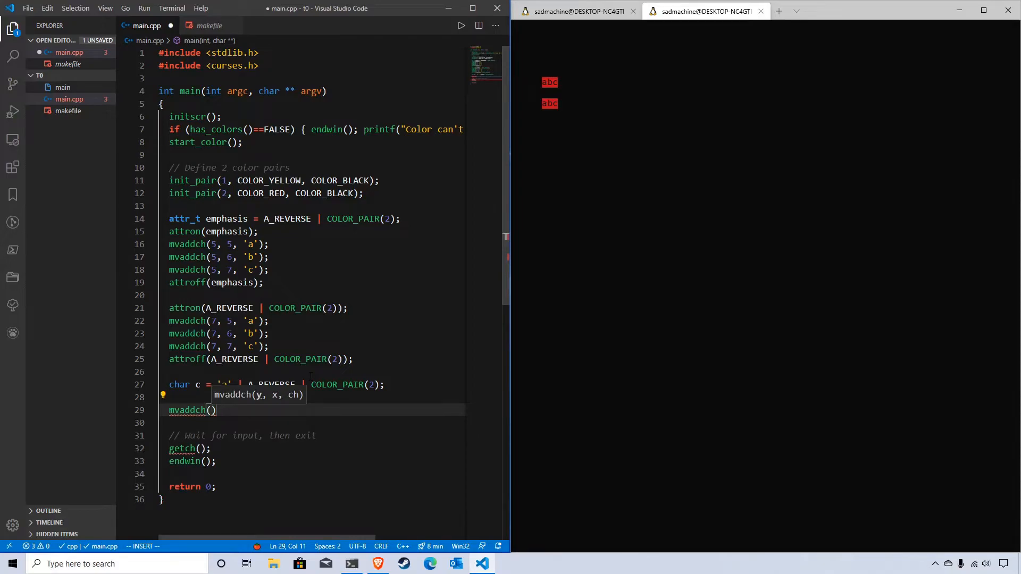
text(9, 5,)
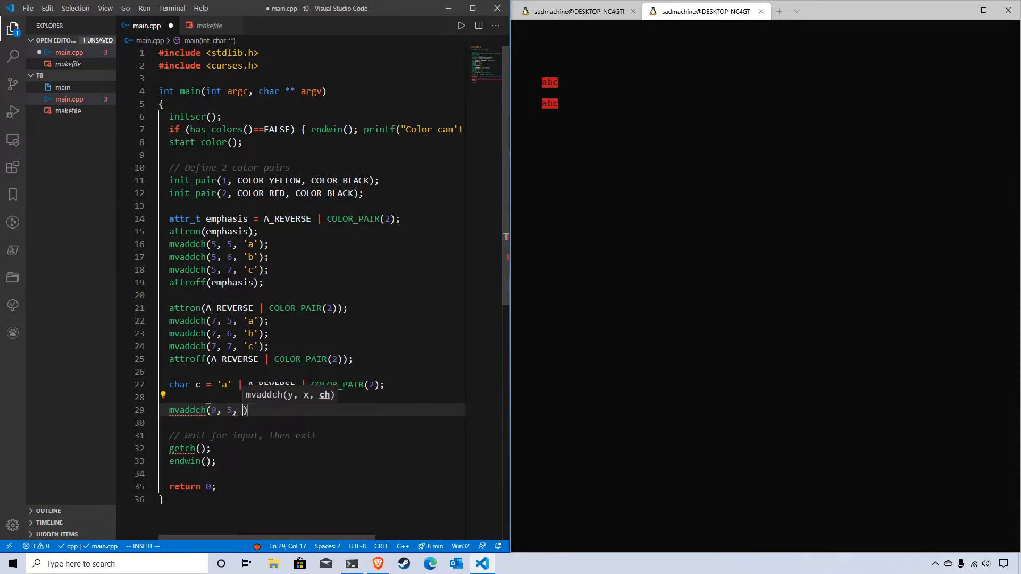
text(c)
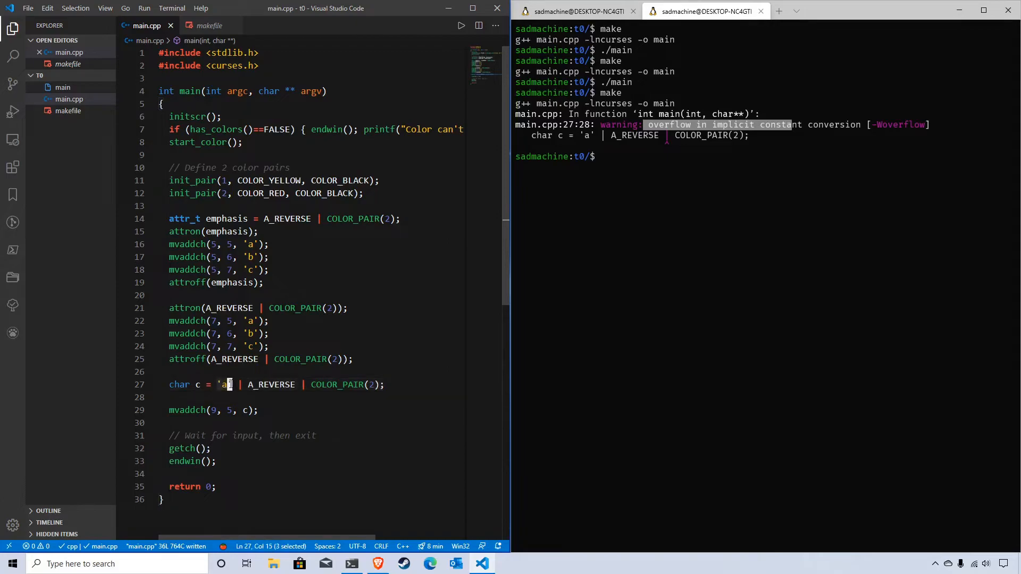
Step: Run ./main to see a plain grey 'a' at row 9, then go to the char keyword on line 27
text(./m)
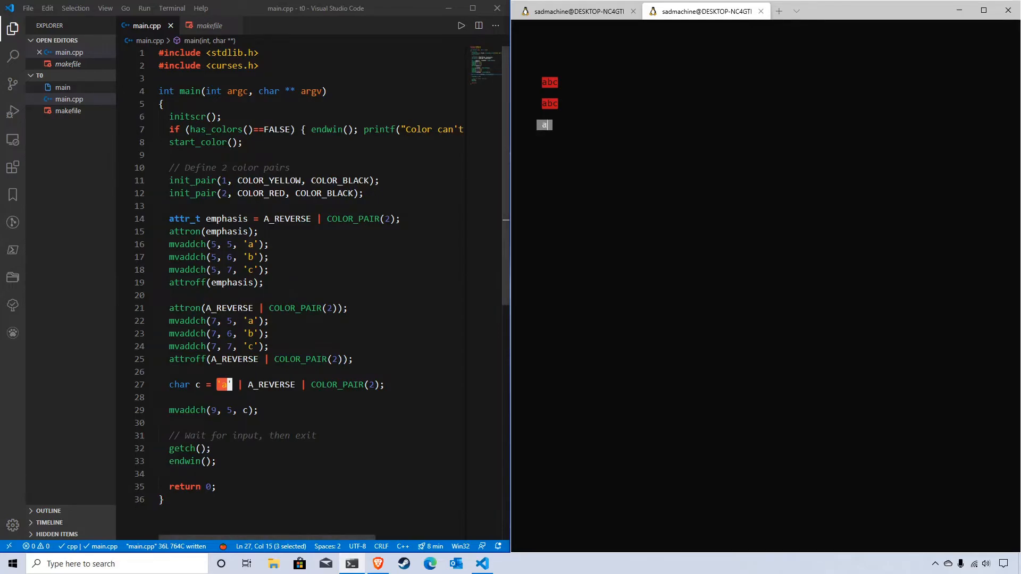
click(190, 384)
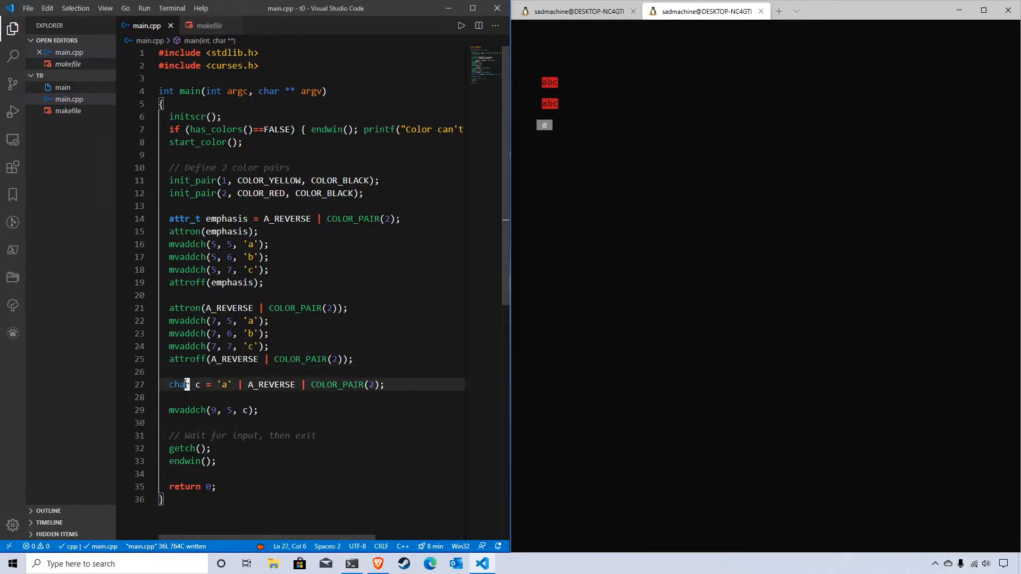
Step: Change c's type from char to chtype and save the file
key(Left)
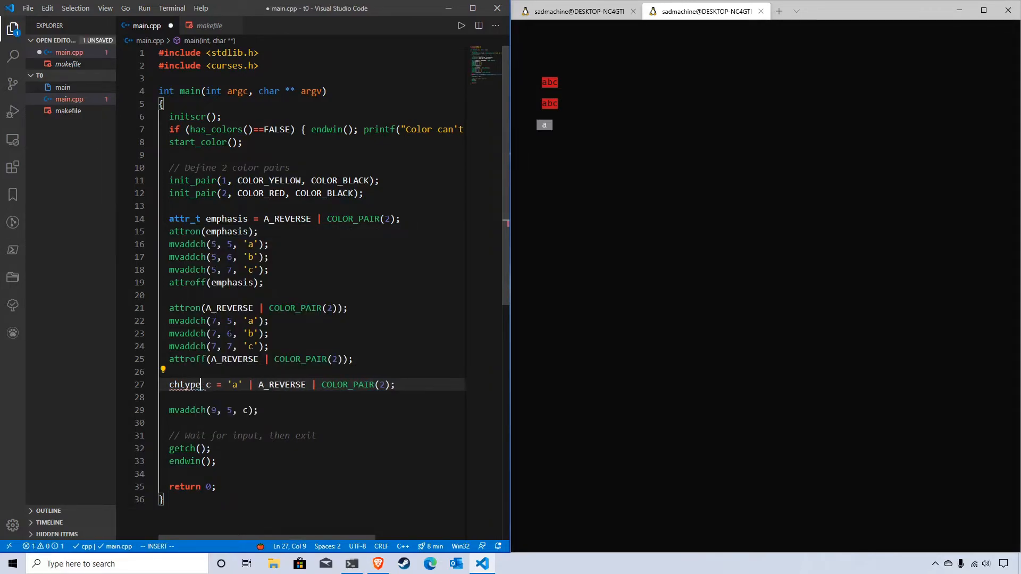
key(ctrl+s)
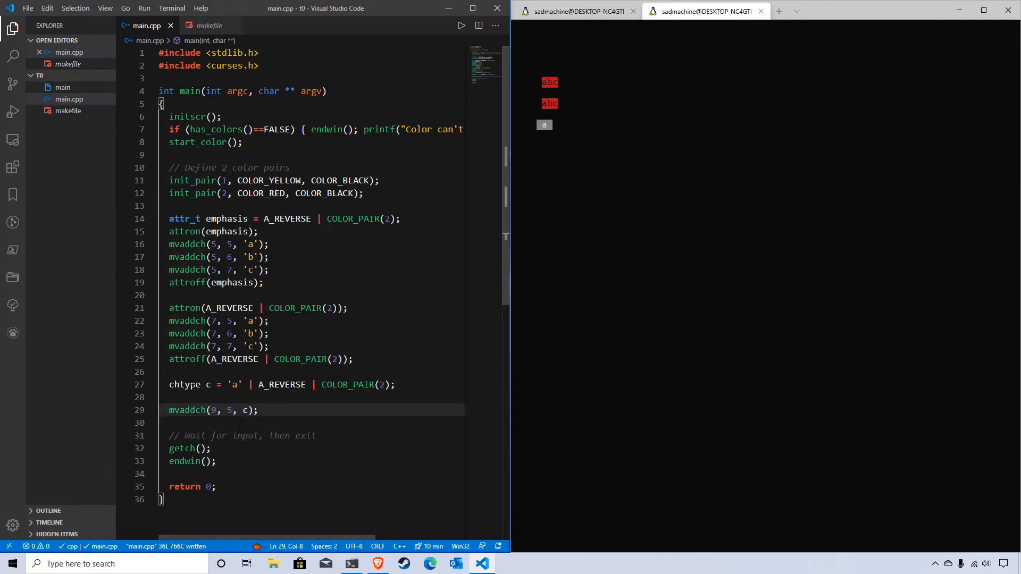
Step: Change c's attributes to use COLOR_PAIR(1) and rebuild with make
click(247, 384)
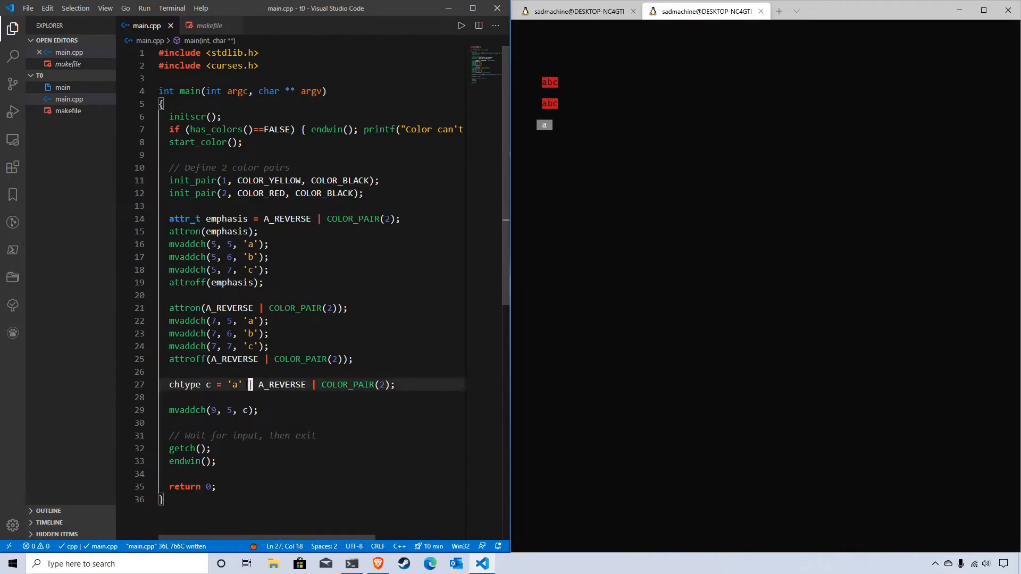
drag(248, 384, 388, 384)
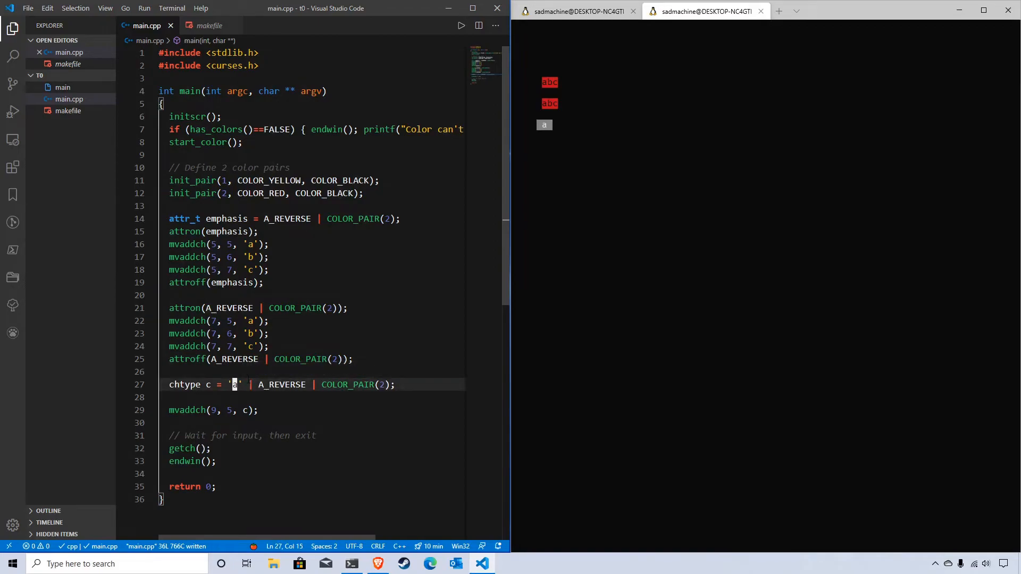
text(@)
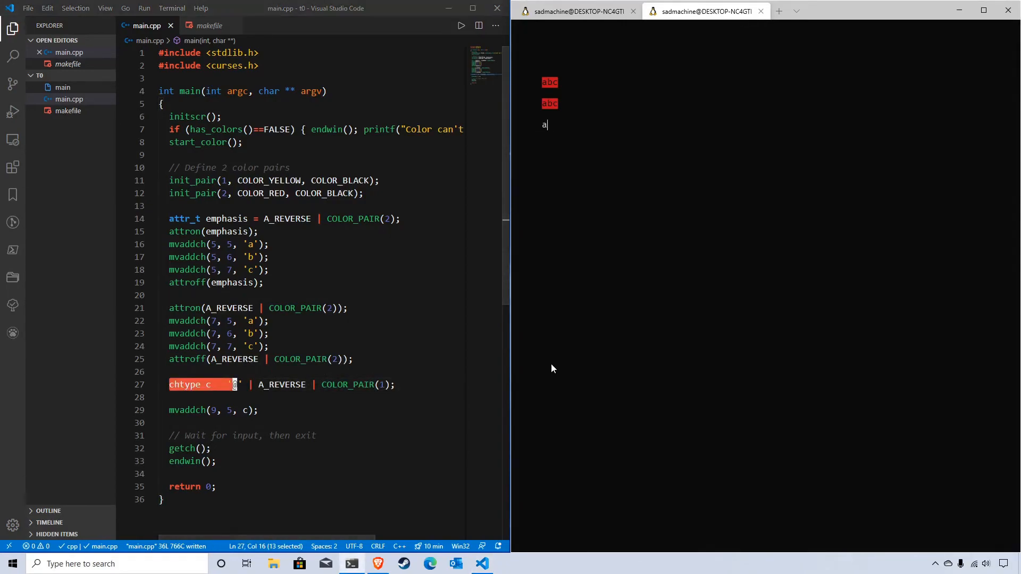
text(make)
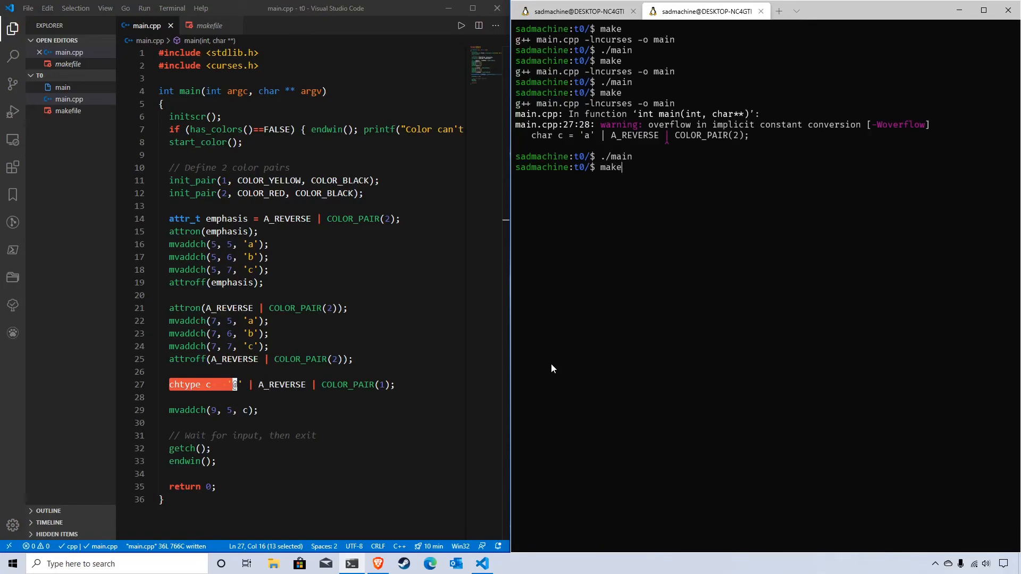